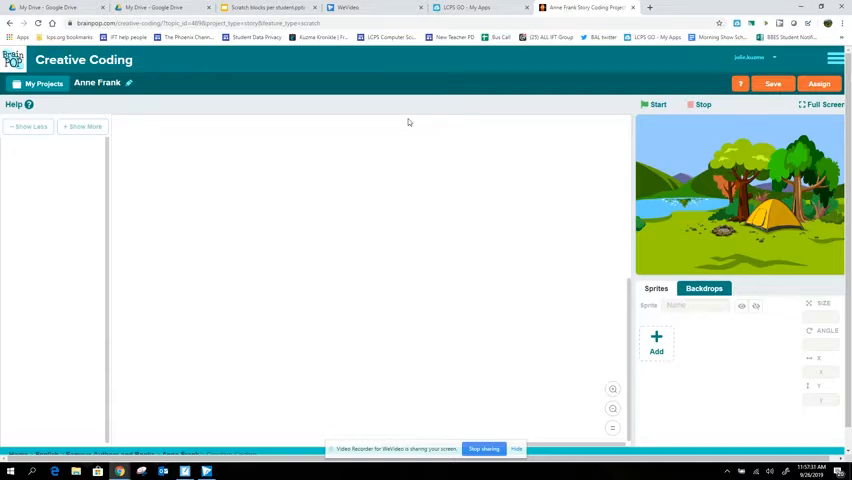
{"action": "mouse_move", "coordinate": [60, 152]}
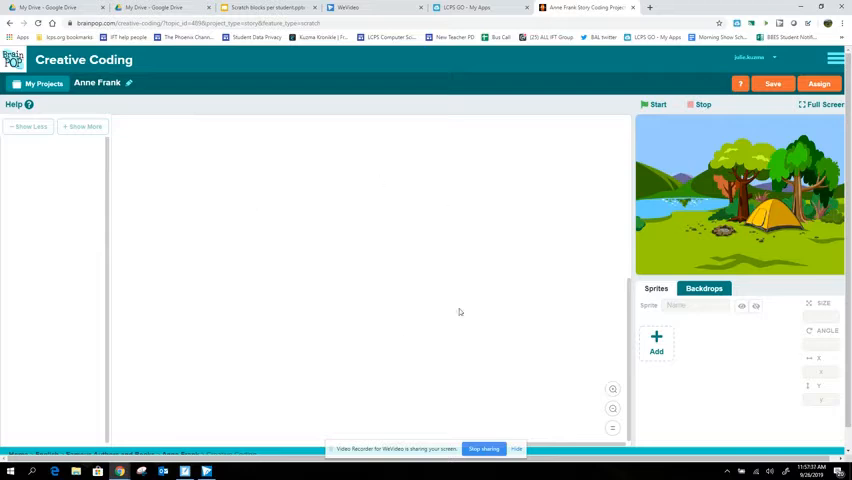
{"action": "mouse_move", "coordinate": [686, 152]}
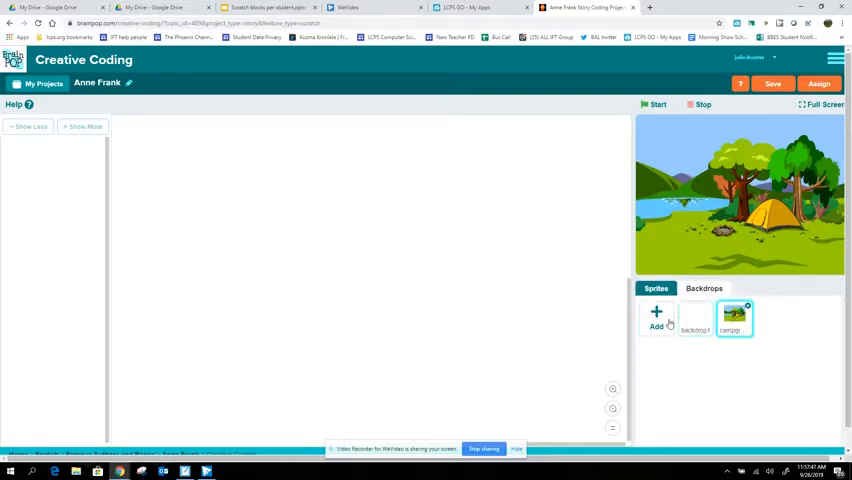
- Add the Paris neighborhood street as a new backdrop from the gallery, replacing the campsite scene
{"action": "left_click", "coordinate": [656, 318]}
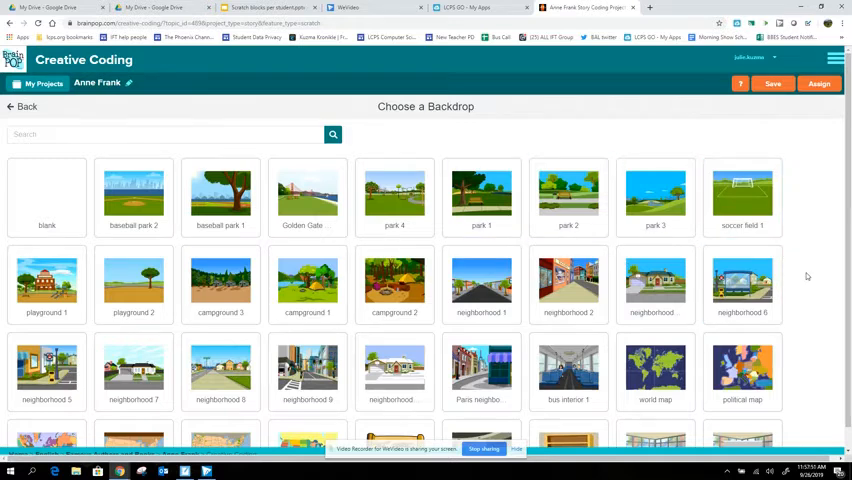
{"action": "scroll", "scroll_direction": "down", "scroll_amount": 3}
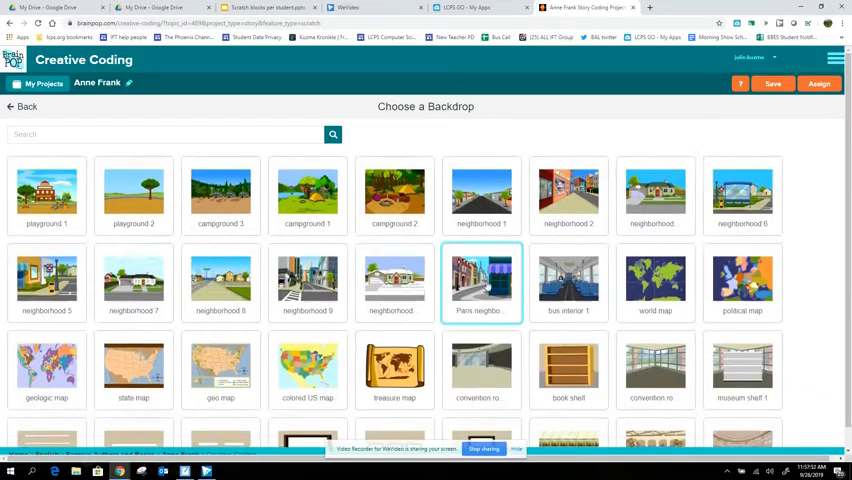
{"action": "left_click", "coordinate": [480, 276]}
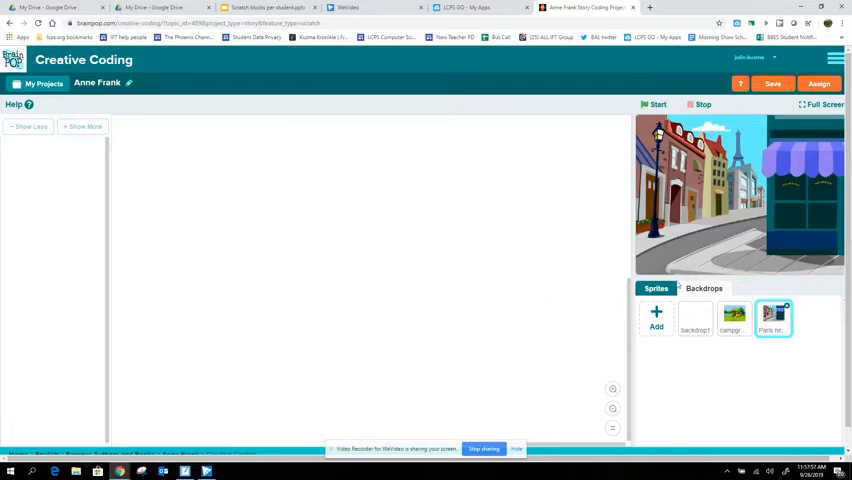
{"action": "left_click", "coordinate": [704, 288]}
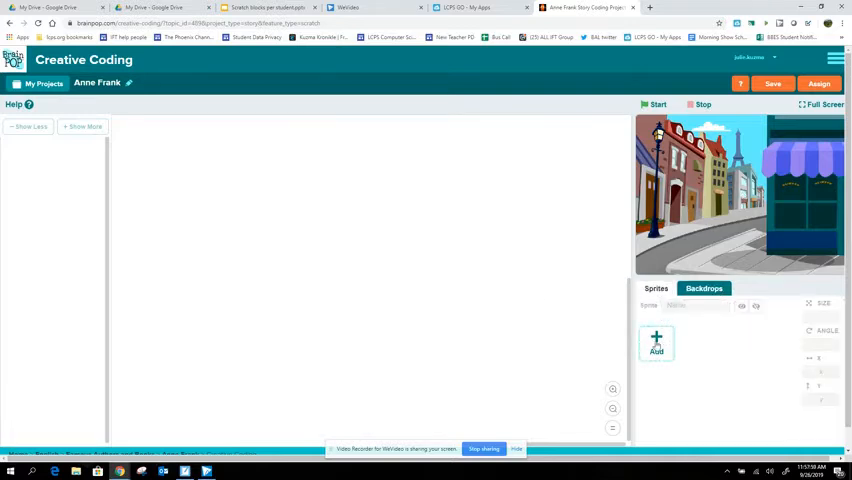
{"action": "mouse_move", "coordinate": [718, 344]}
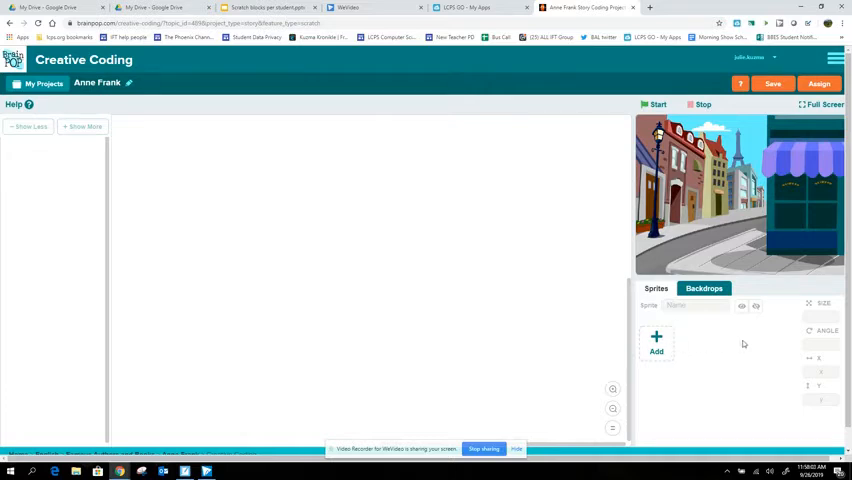
- Browse the Choose a Sprite gallery for the paperboy to place on the Paris street
{"action": "left_click", "coordinate": [656, 288]}
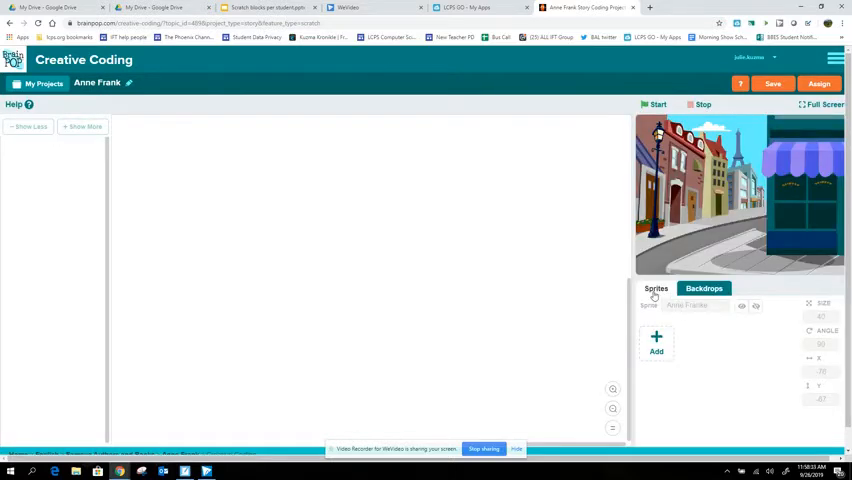
{"action": "left_click", "coordinate": [656, 340]}
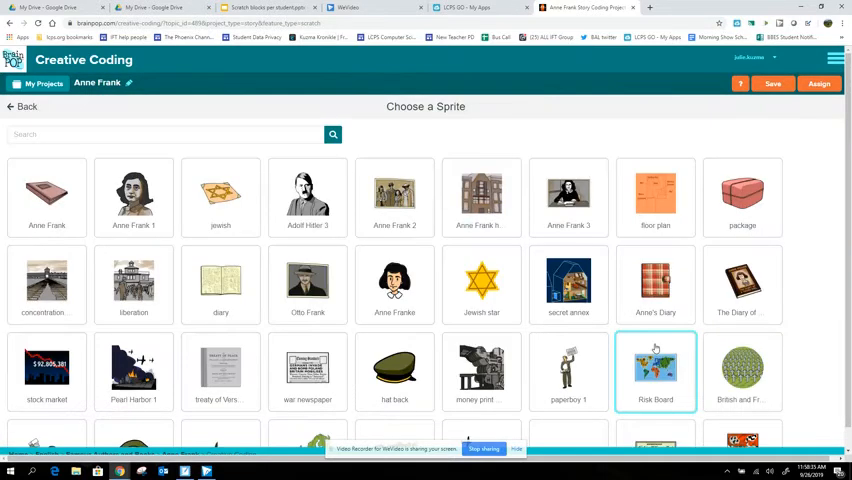
{"action": "scroll", "scroll_direction": "down", "scroll_amount": 3}
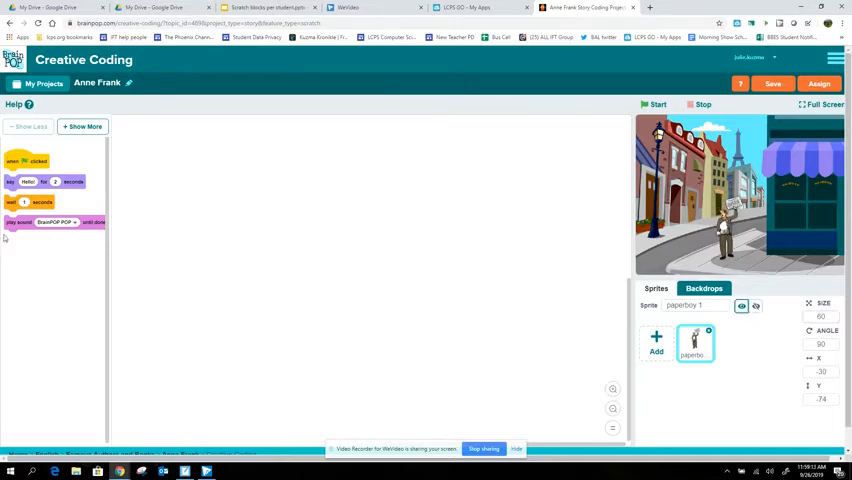
{"action": "mouse_move", "coordinate": [58, 192]}
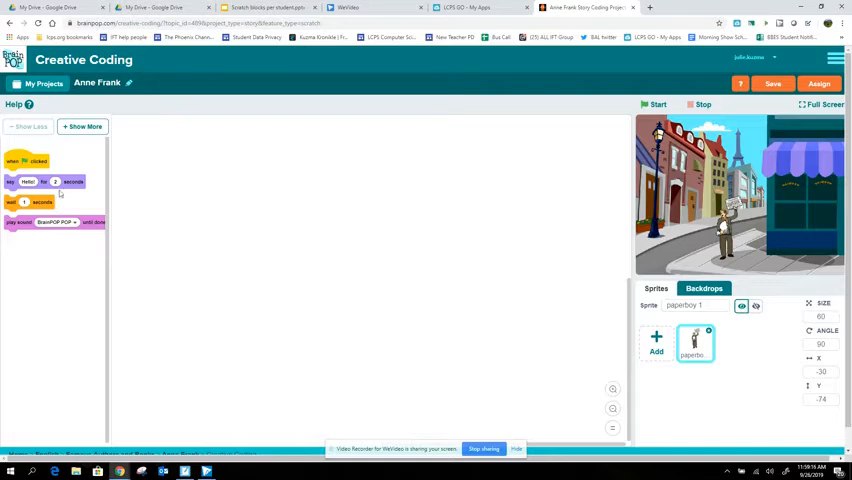
{"action": "mouse_move", "coordinate": [108, 168]}
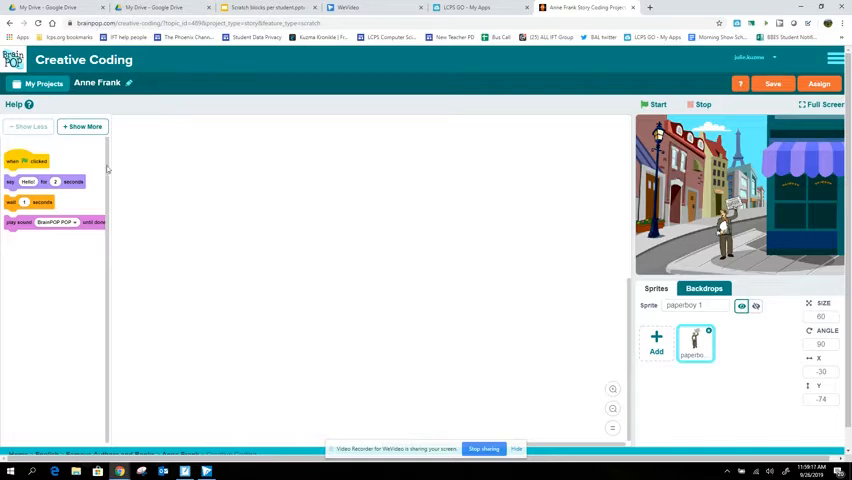
- Build the paperboy's green-flag script with a say block for his news line, detach the sound block, and run it
{"action": "left_click_drag", "start_coordinate": [22, 160], "coordinate": [296, 160]}
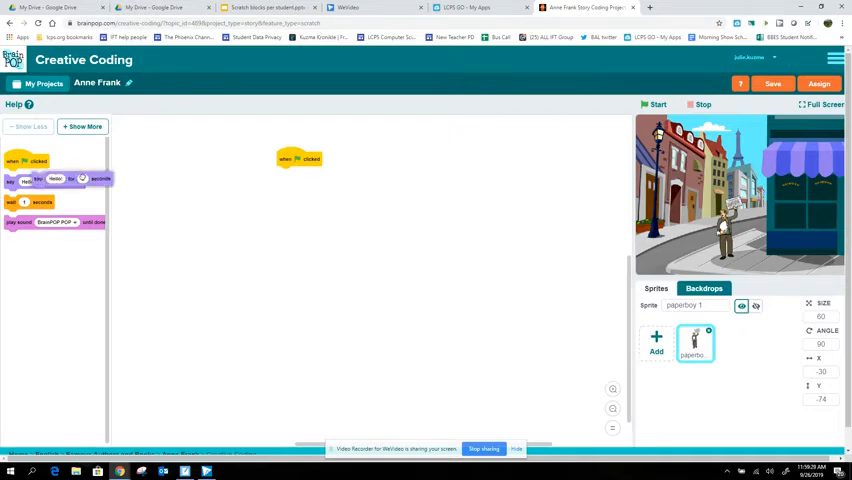
{"action": "left_click_drag", "start_coordinate": [52, 182], "coordinate": [318, 176]}
{"action": "type", "text": "Big news! Come get your paper and read all about it!"}
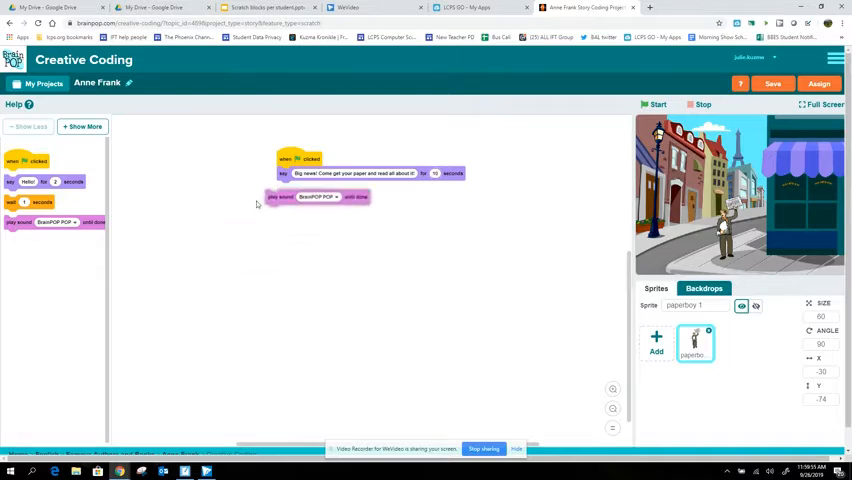
{"action": "left_click_drag", "start_coordinate": [320, 196], "coordinate": [330, 214]}
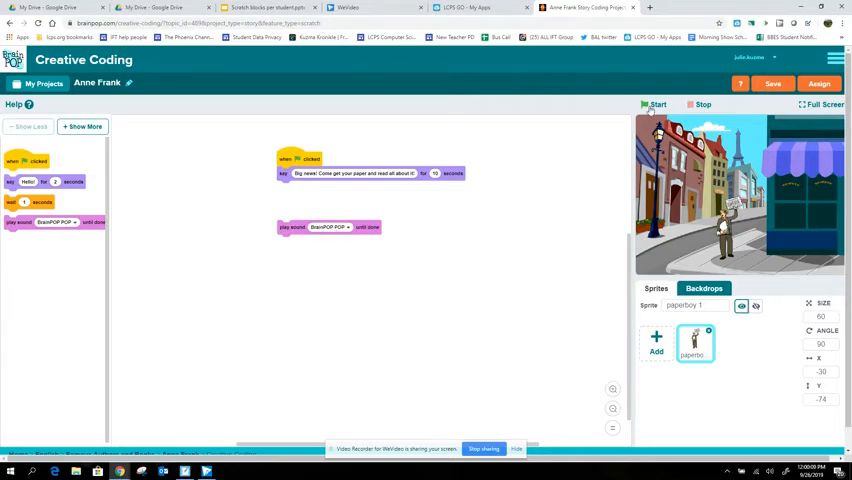
{"action": "left_click", "coordinate": [656, 104]}
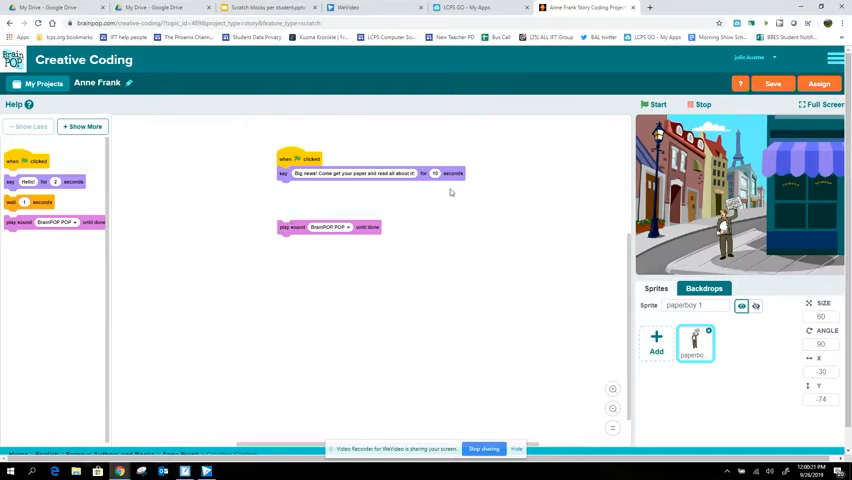
{"action": "mouse_move", "coordinate": [348, 188]}
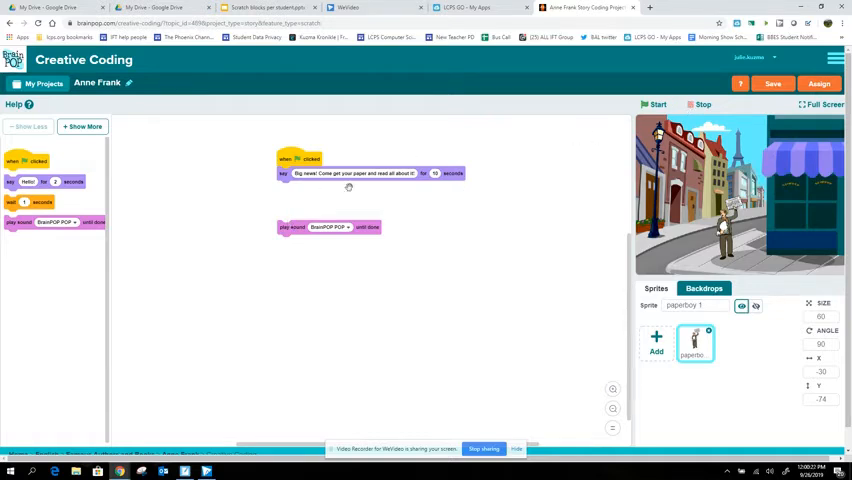
- Reveal more block types for extending the paperboy's announcement script
{"action": "left_click", "coordinate": [84, 128]}
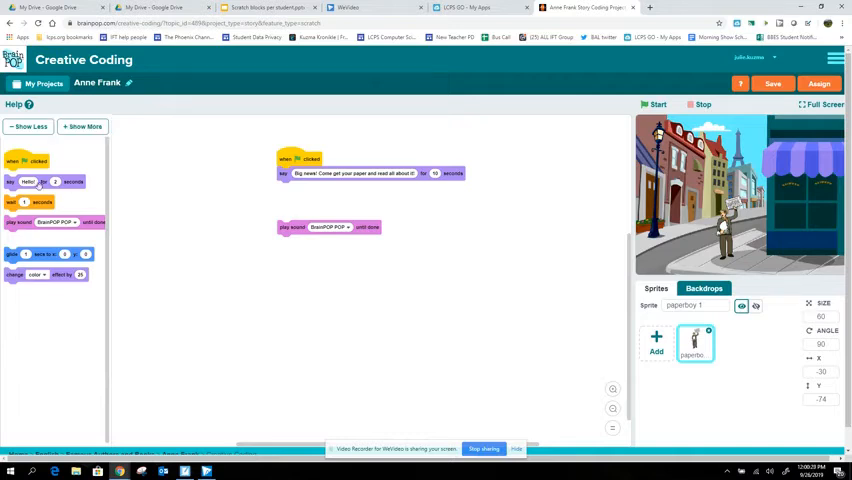
{"action": "left_click", "coordinate": [84, 128]}
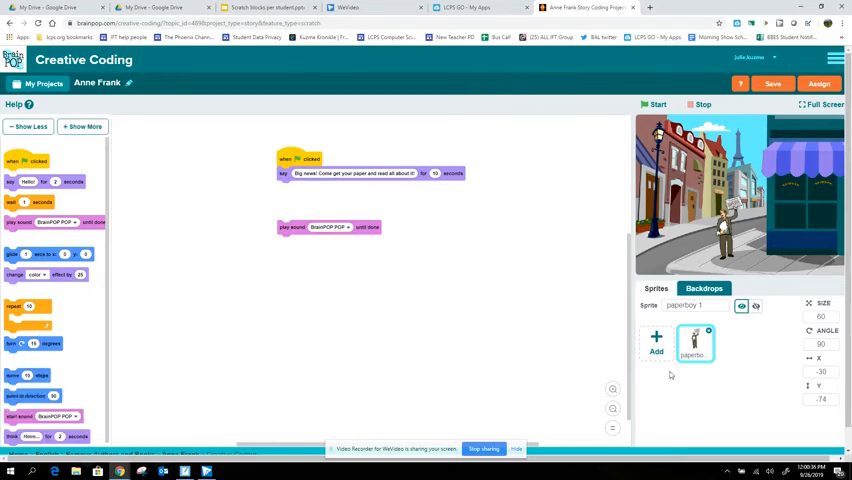
- Add the fighter plane sprite from the gallery beside the paperboy on the Paris street
{"action": "left_click", "coordinate": [656, 340]}
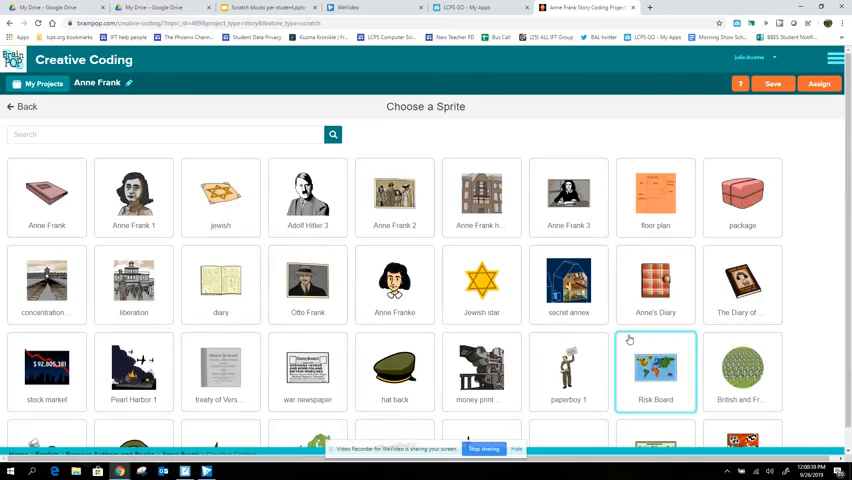
{"action": "scroll", "scroll_direction": "down", "scroll_amount": 3}
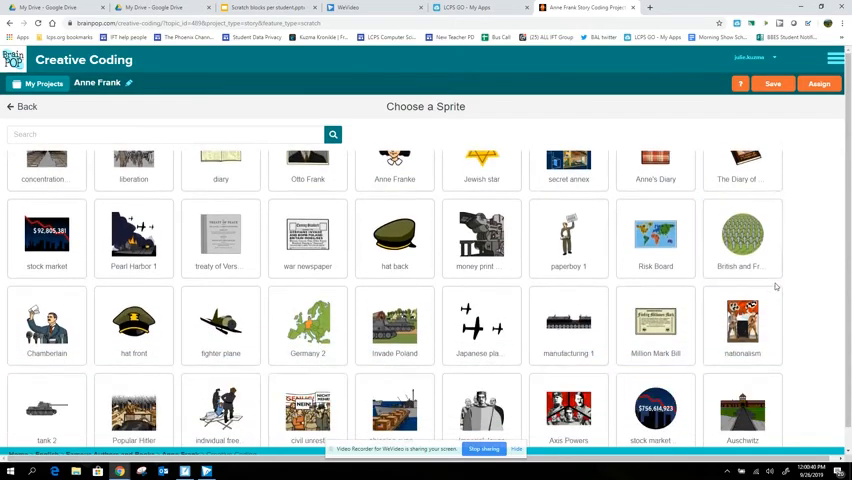
{"action": "left_click", "coordinate": [220, 324]}
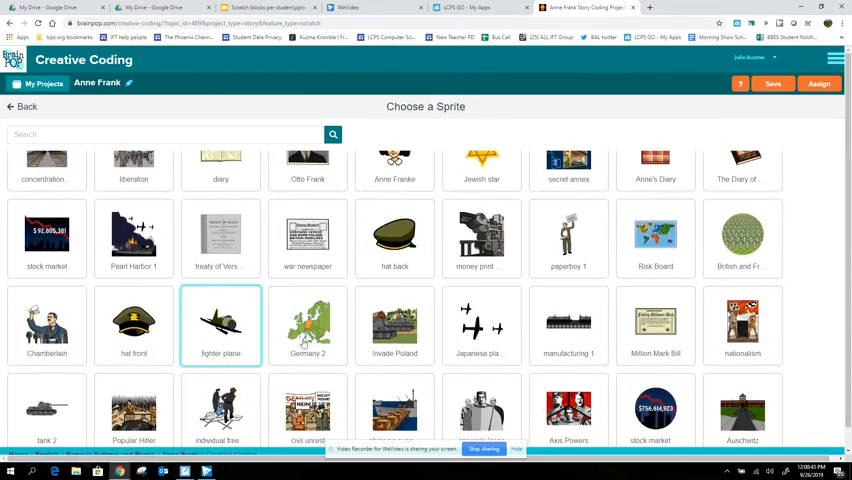
{"action": "left_click", "coordinate": [480, 324]}
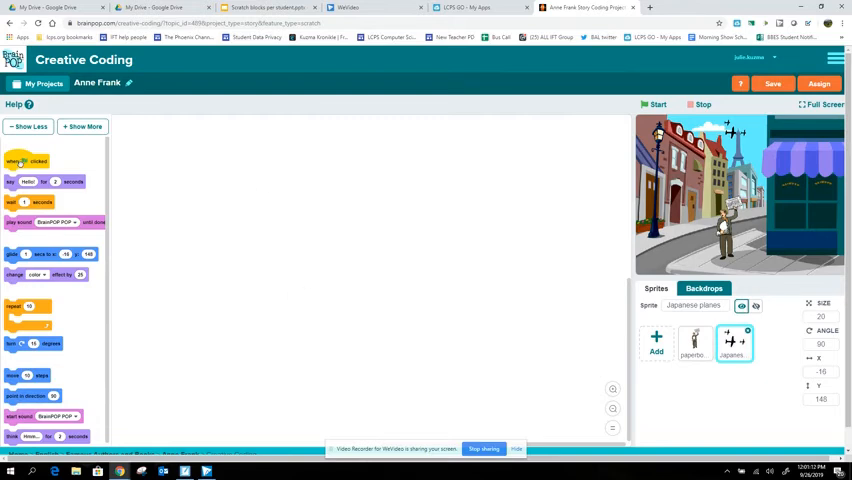
- Build the fighter plane's green-flag script with a say block reading 'We are Japanese planes.'
{"action": "left_click_drag", "start_coordinate": [28, 160], "coordinate": [284, 182]}
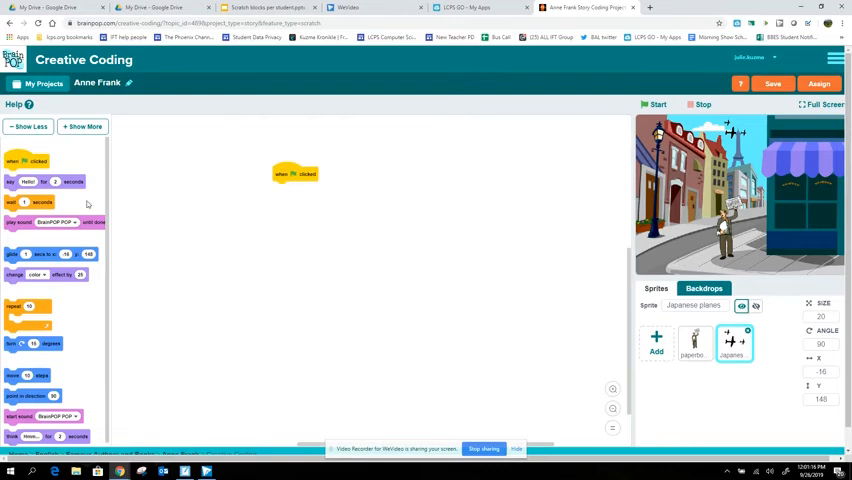
{"action": "left_click_drag", "start_coordinate": [40, 180], "coordinate": [304, 200]}
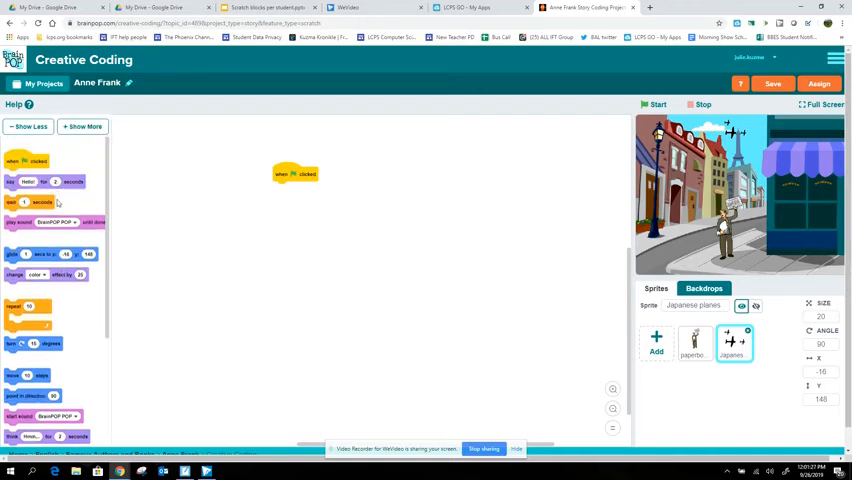
{"action": "scroll", "scroll_direction": "down", "scroll_amount": 3}
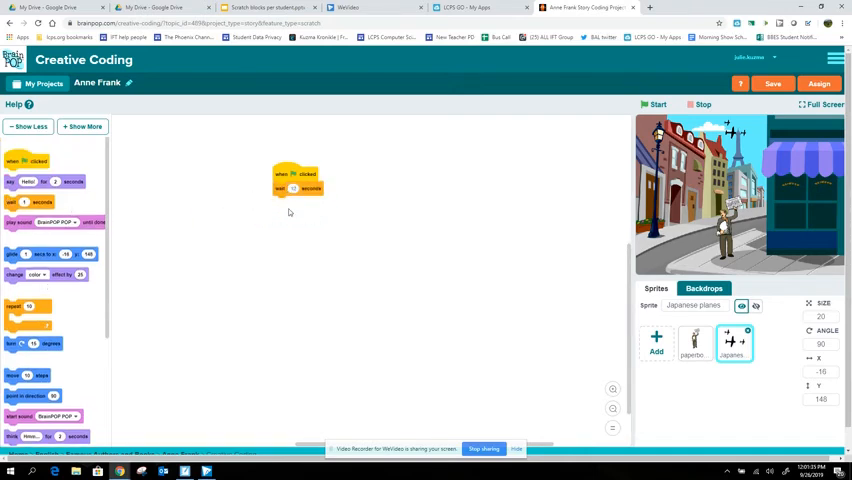
{"action": "left_click_drag", "start_coordinate": [28, 180], "coordinate": [244, 200]}
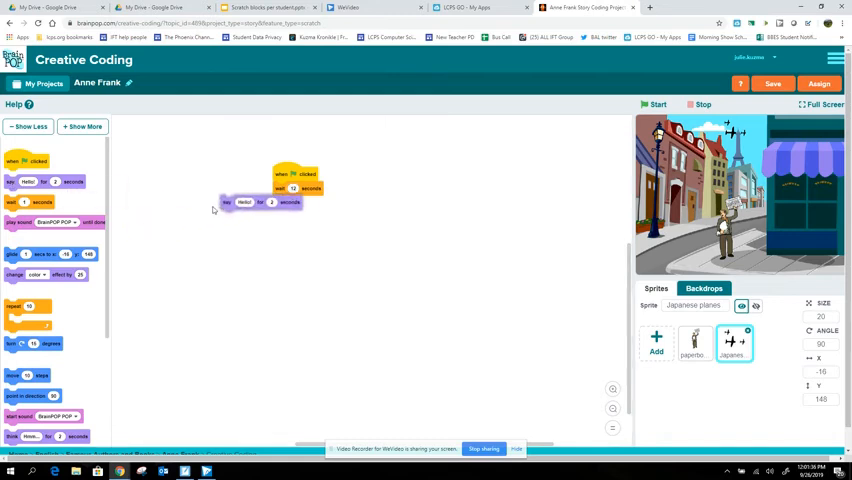
{"action": "left_click_drag", "start_coordinate": [260, 202], "coordinate": [316, 204]}
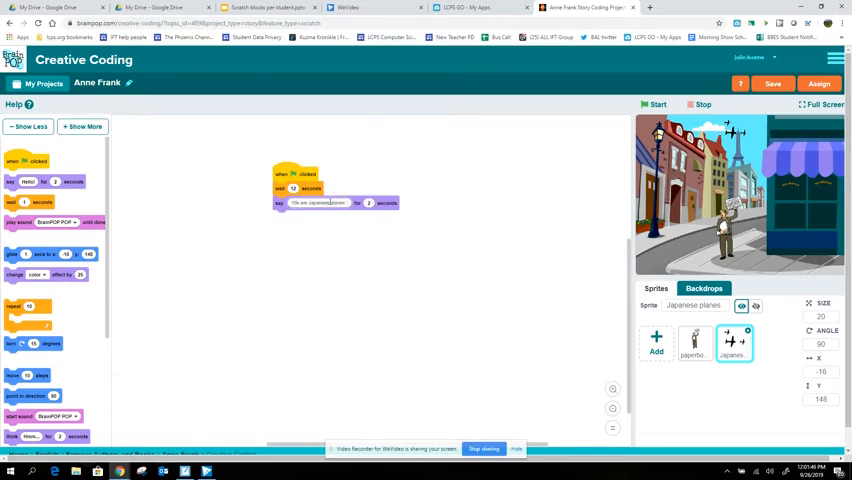
{"action": "type", "text": "We are Japanese planes."}
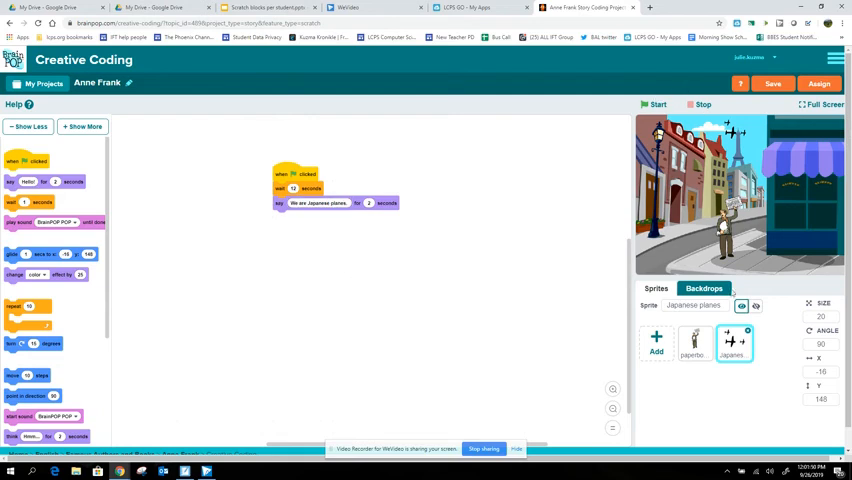
{"action": "left_click", "coordinate": [692, 344]}
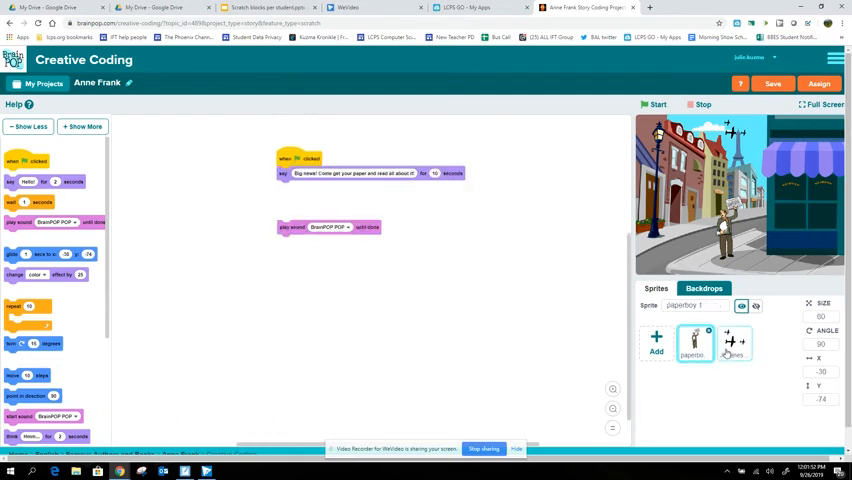
- Review the planes' and paperboy's scripts and run the project to test both announcements
{"action": "left_click", "coordinate": [734, 342]}
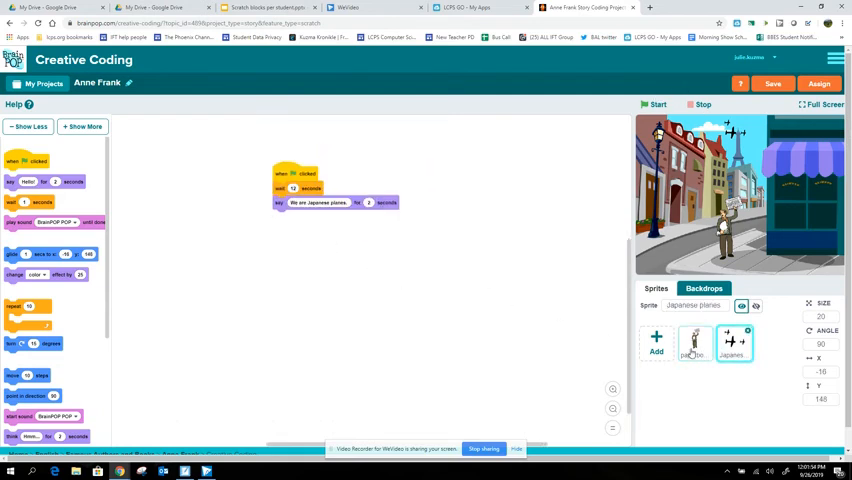
{"action": "left_click", "coordinate": [694, 344]}
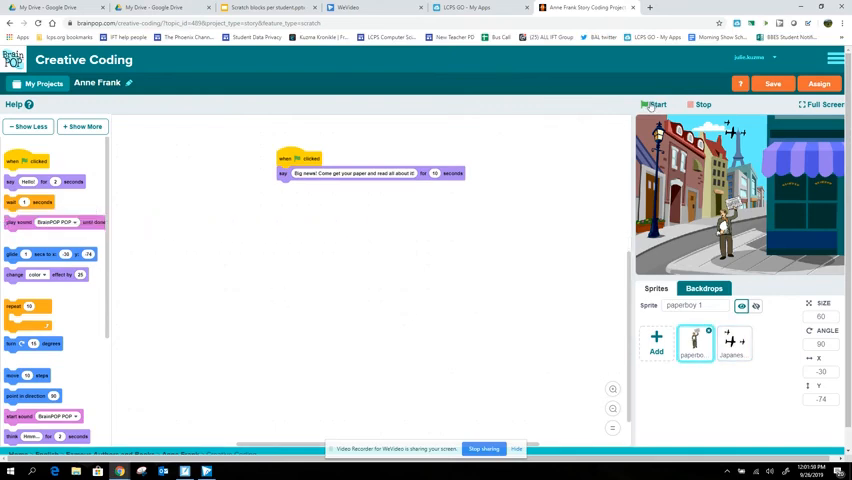
{"action": "left_click", "coordinate": [656, 104]}
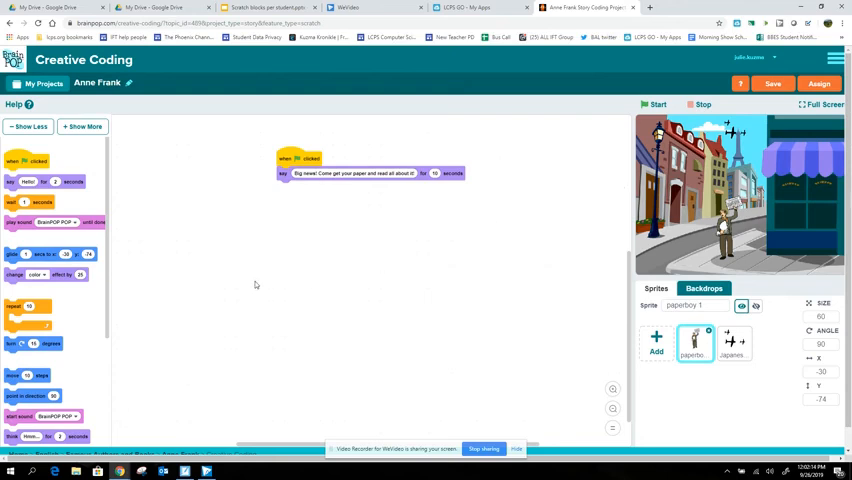
{"action": "mouse_move", "coordinate": [58, 364]}
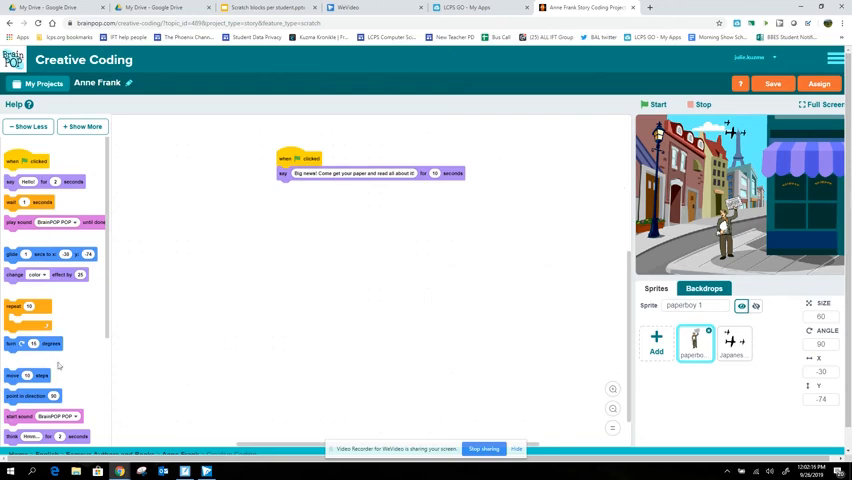
{"action": "mouse_move", "coordinate": [40, 244]}
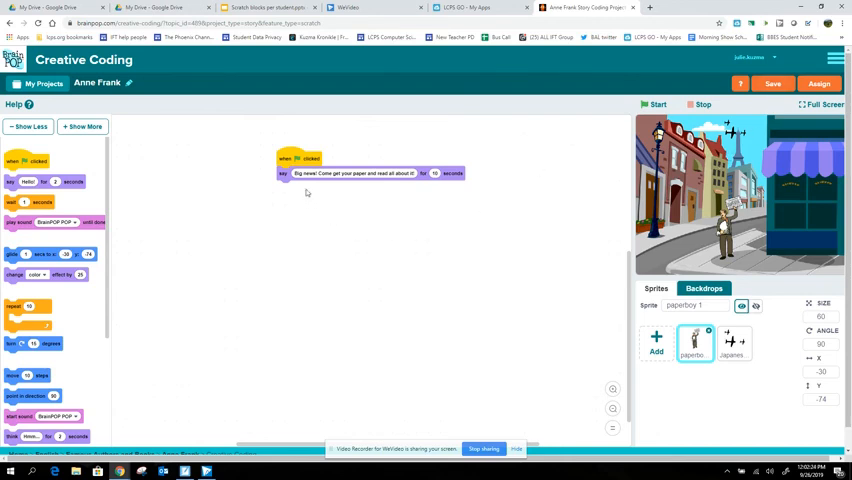
{"action": "mouse_move", "coordinate": [806, 128]}
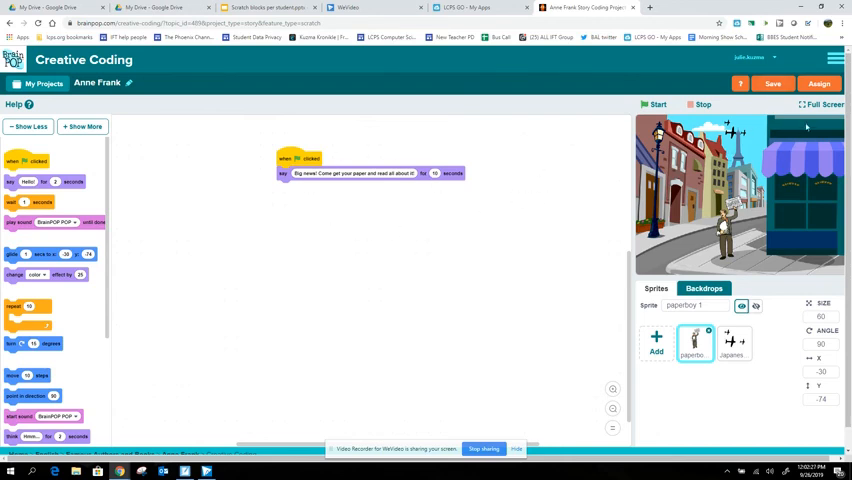